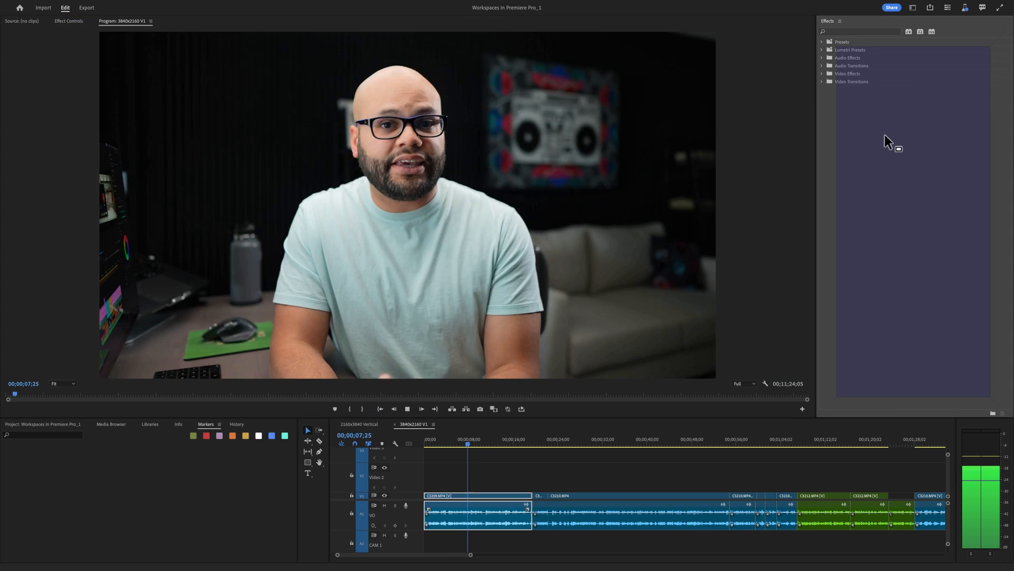
- Bring the Effect Controls panel tab forward beside the enlarged Program monitor
{"action": "left_click", "coordinate": [68, 20]}
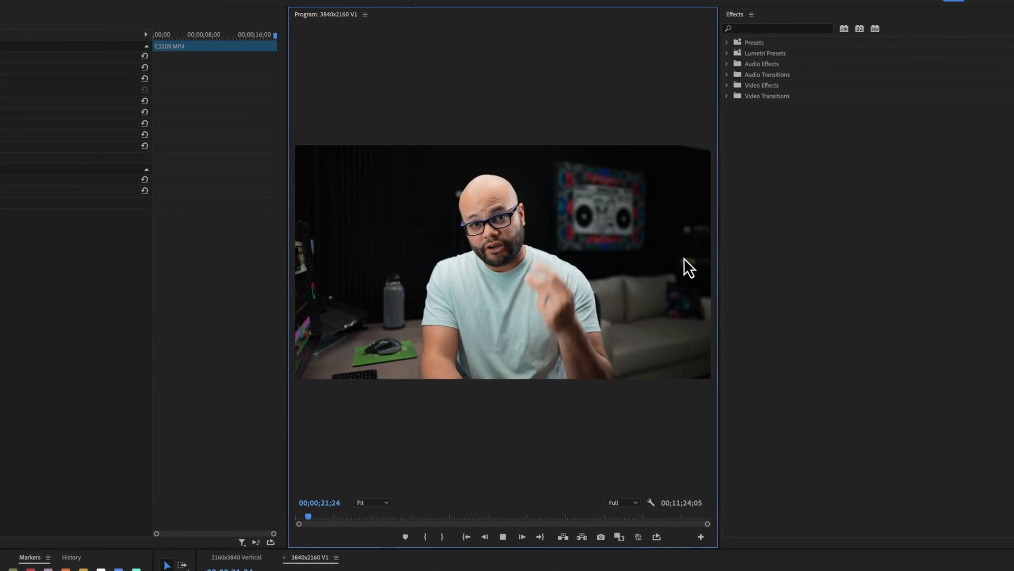
{"action": "left_click", "coordinate": [236, 556]}
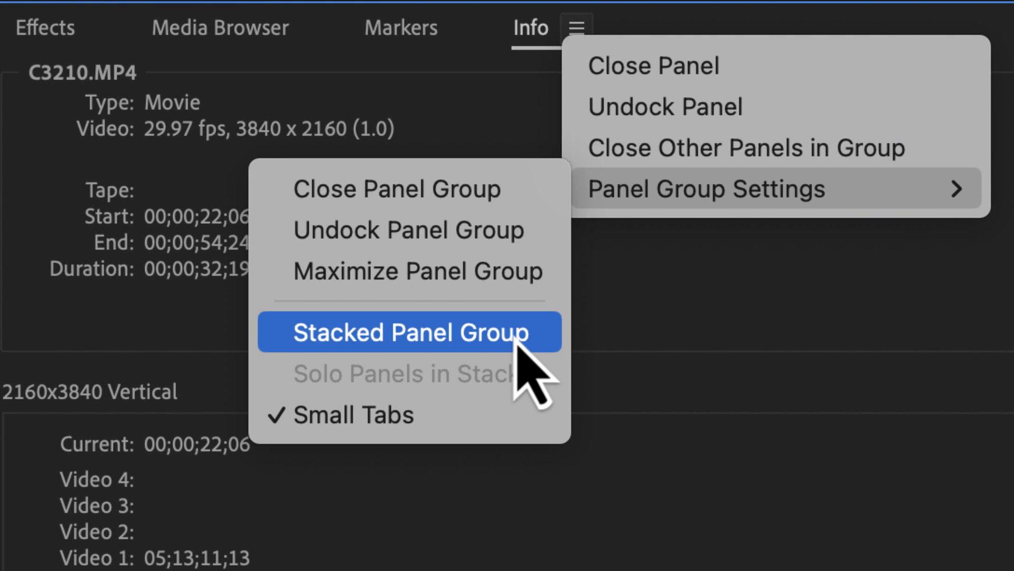
- Make the Effects, Media Browser, Markers and Info group a Stacked Panel Group
{"action": "left_click", "coordinate": [408, 332]}
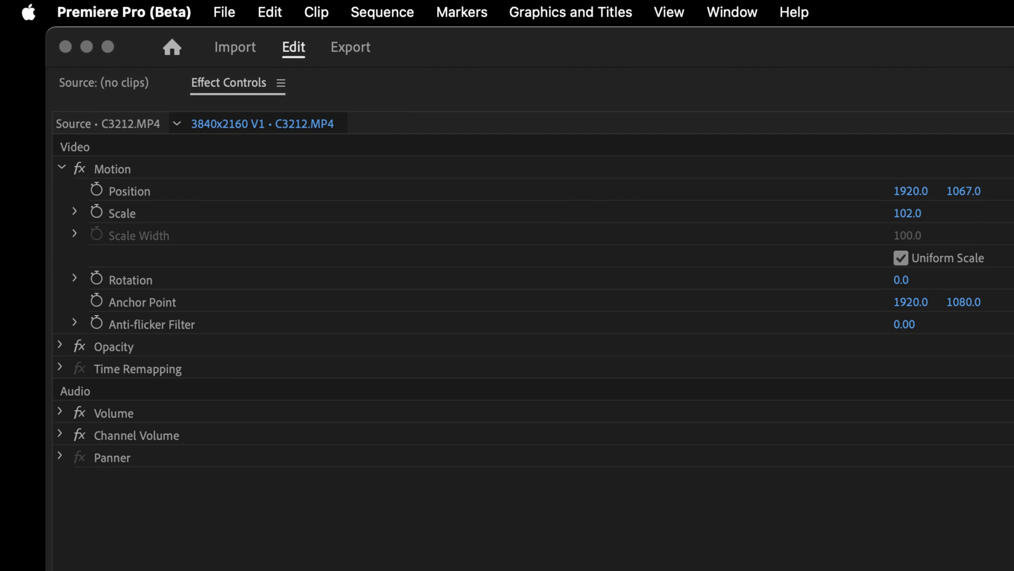
- Undock Effect Controls from its panel menu into a floating window
{"action": "left_click", "coordinate": [281, 83]}
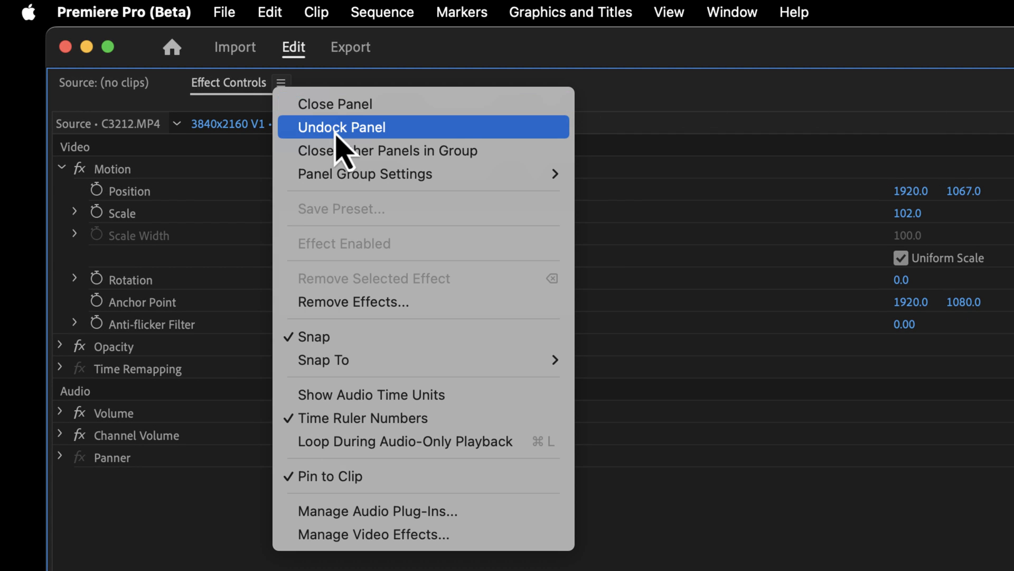
{"action": "left_click", "coordinate": [340, 127]}
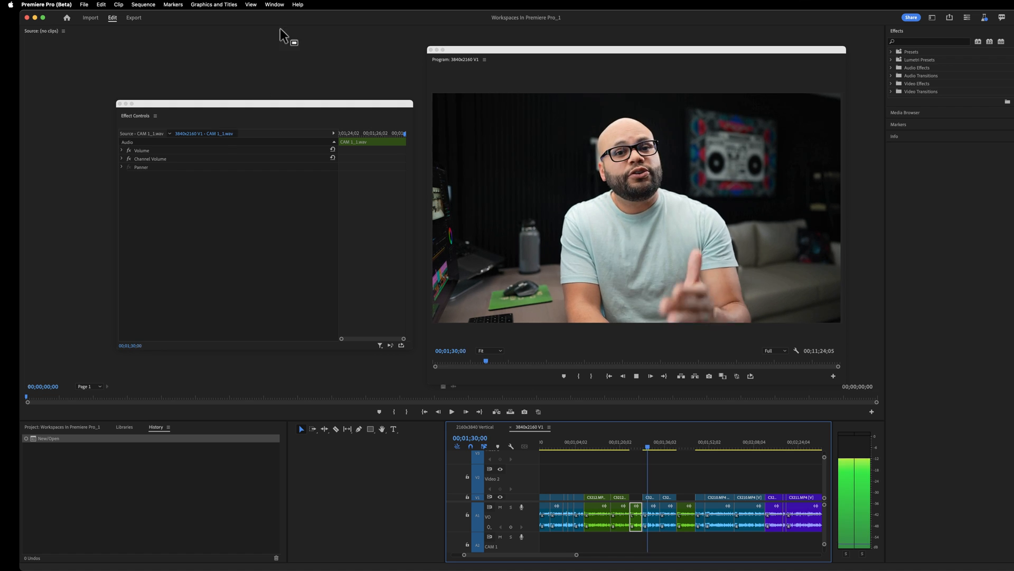
- Open the Window menu to reach the workspace layout options
{"action": "left_click", "coordinate": [275, 5]}
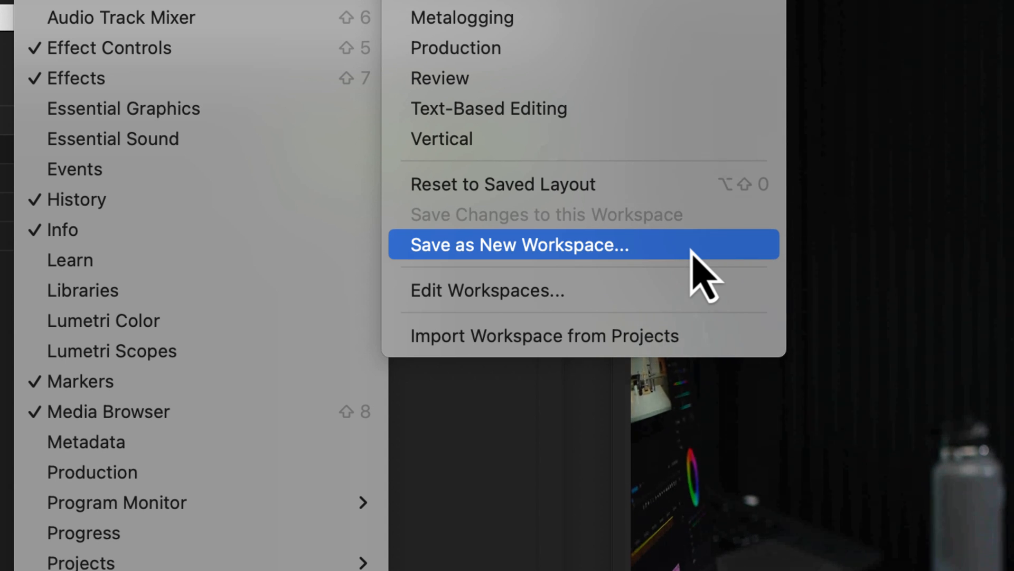
{"action": "mouse_move", "coordinate": [680, 207]}
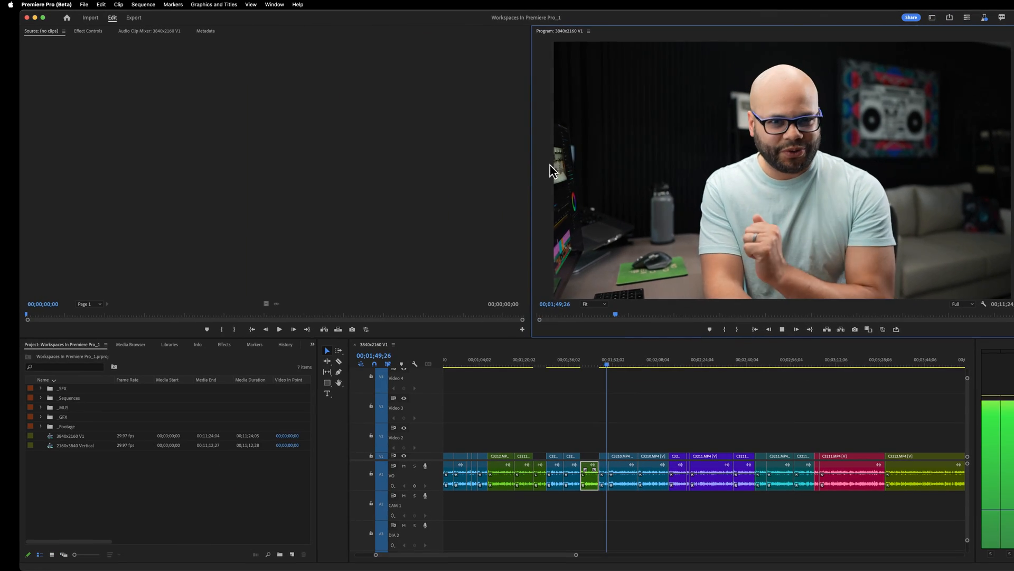
- Apply Reset to Saved Layout from Window > Workspaces
{"action": "left_click", "coordinate": [274, 5]}
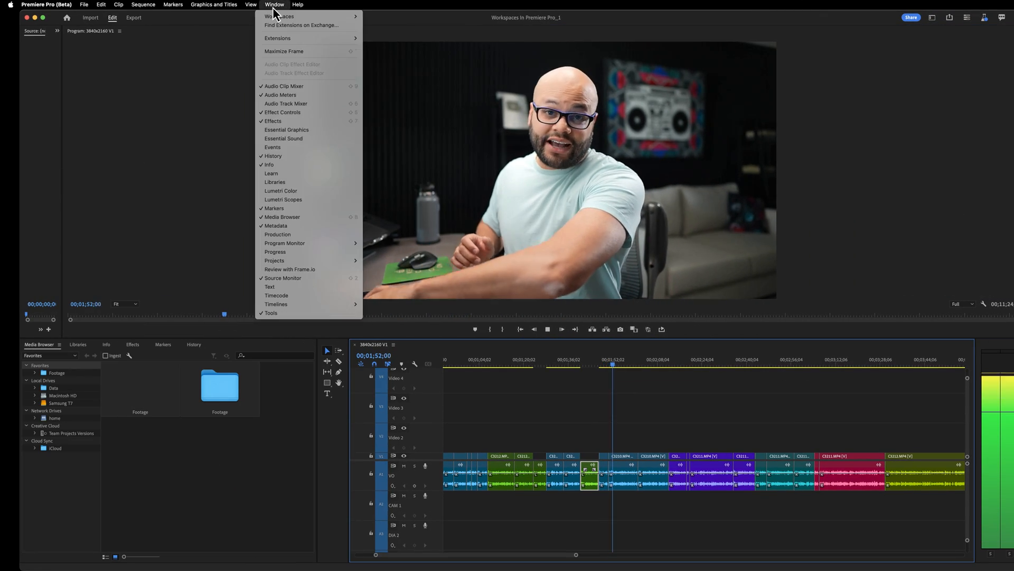
{"action": "left_click", "coordinate": [280, 16]}
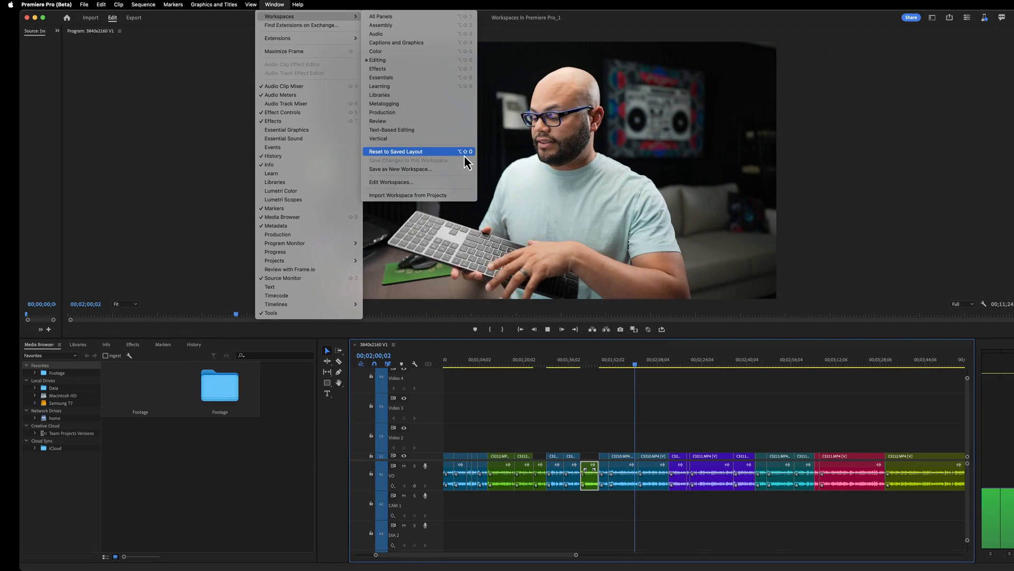
{"action": "left_click", "coordinate": [395, 151]}
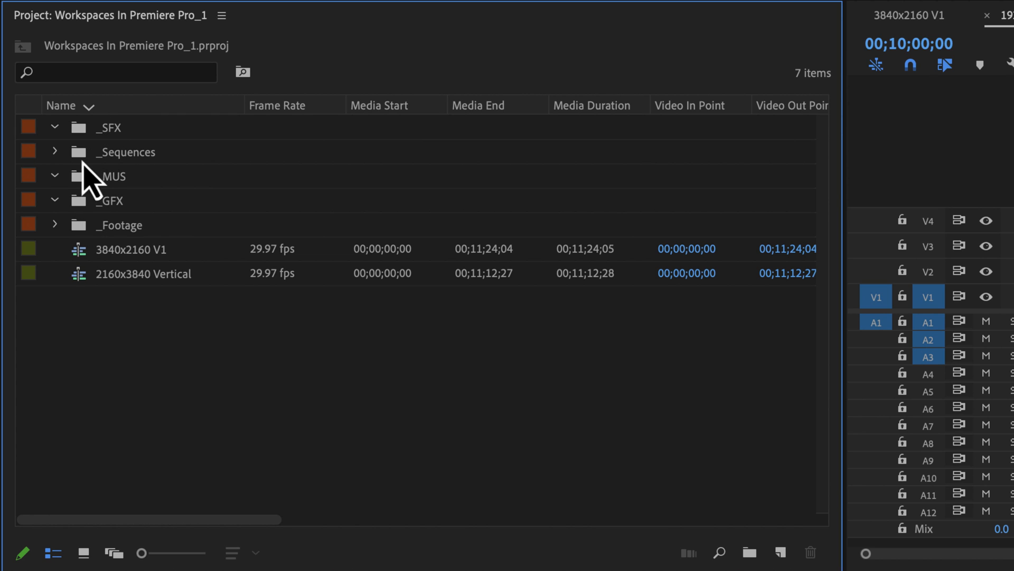
- Open the _MUS and _Footage bins as tabs, then view the empty _SFX bin tab
{"action": "double_click", "coordinate": [109, 127]}
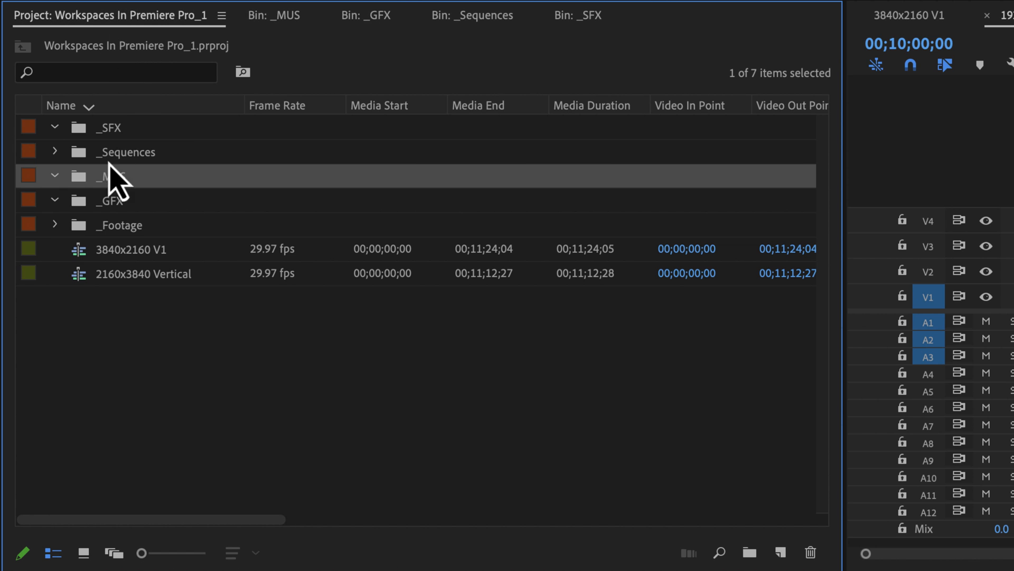
{"action": "left_click", "coordinate": [686, 15]}
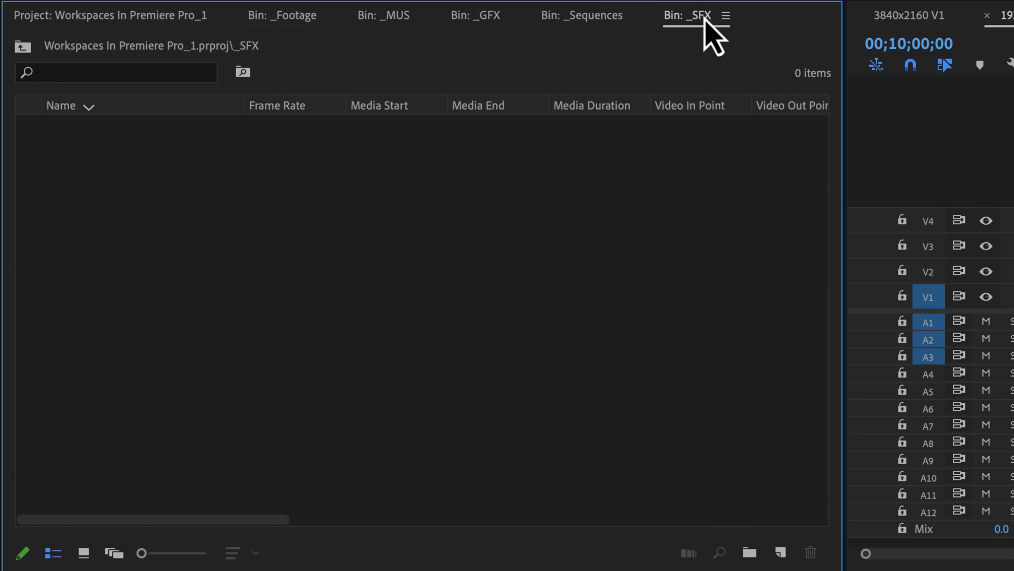
{"action": "left_click", "coordinate": [383, 15]}
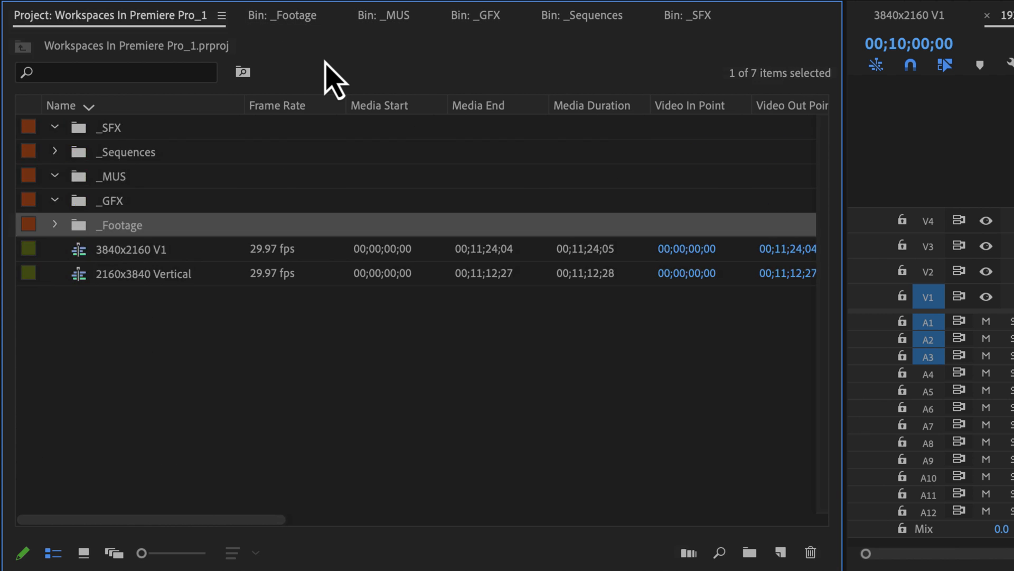
{"action": "left_click", "coordinate": [383, 16]}
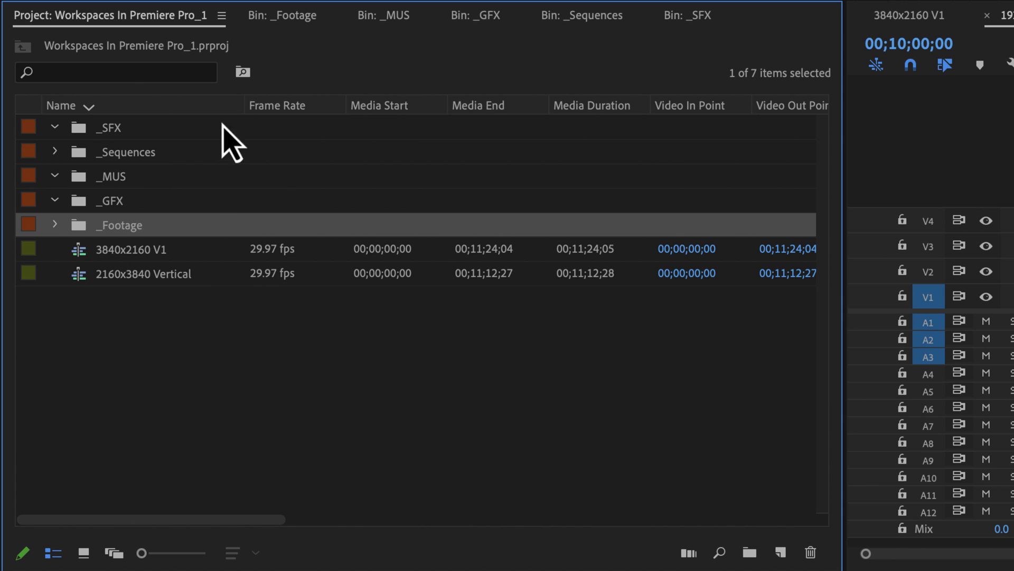
{"action": "left_click", "coordinate": [476, 14]}
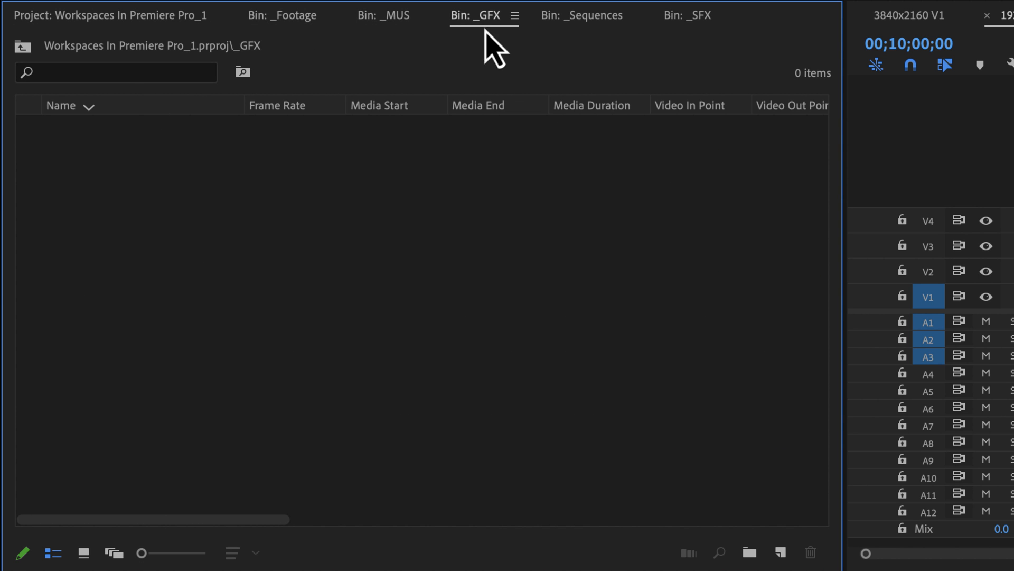
{"action": "left_click", "coordinate": [231, 120]}
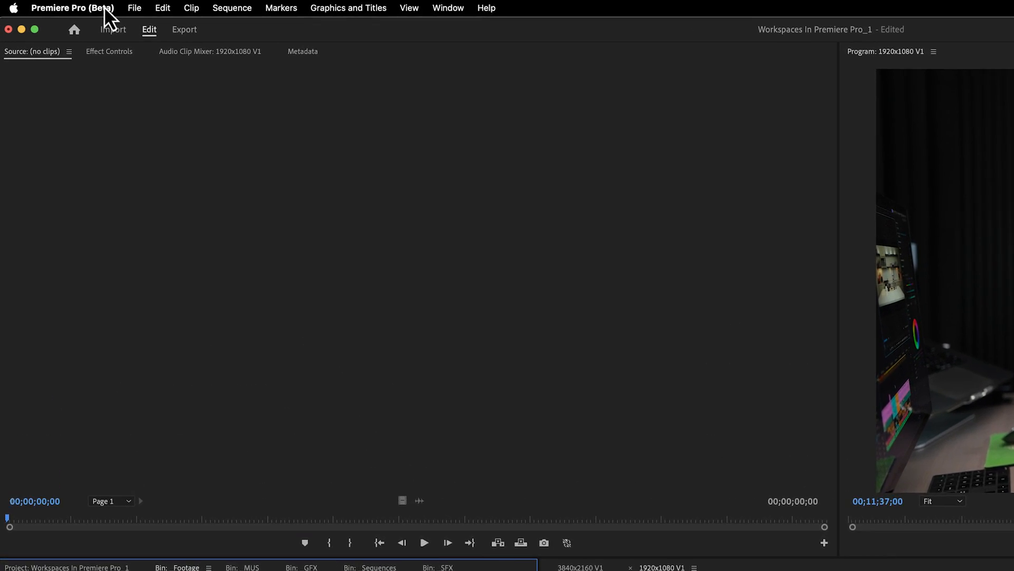
- In General preferences, set bin double-click and Cmd+double-click to Open in place
{"action": "left_click", "coordinate": [72, 8]}
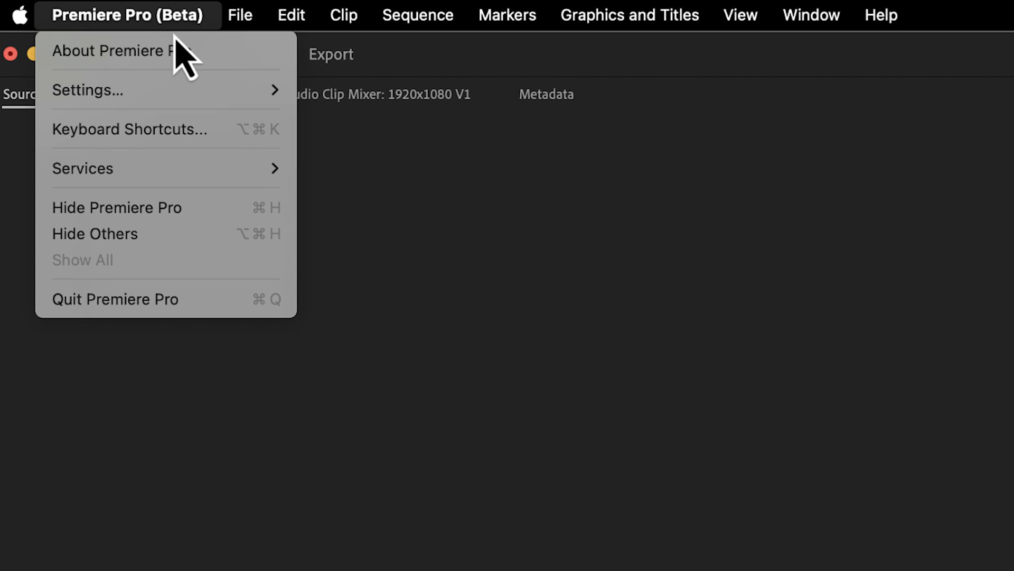
{"action": "mouse_move", "coordinate": [87, 90]}
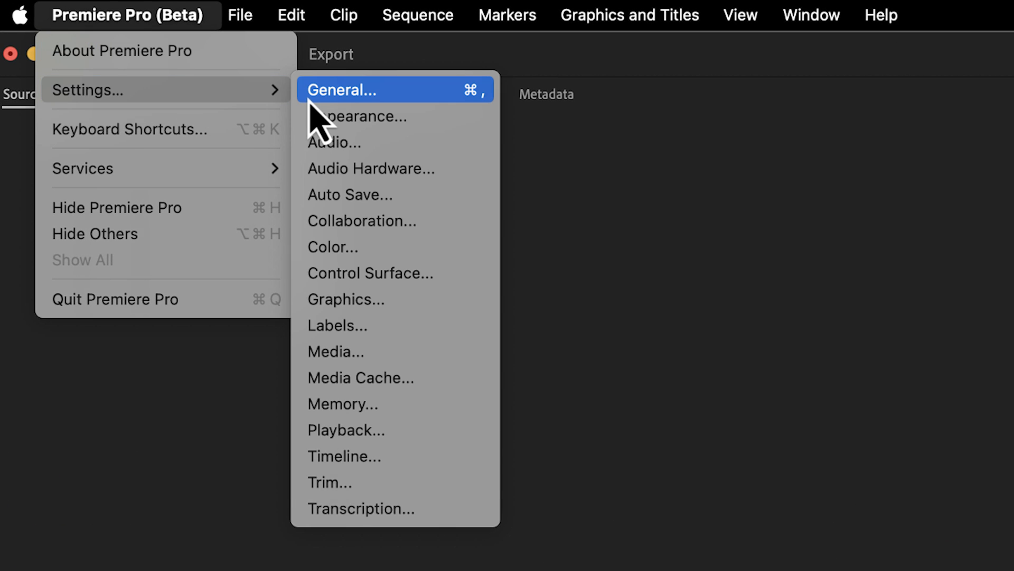
{"action": "left_click", "coordinate": [343, 89]}
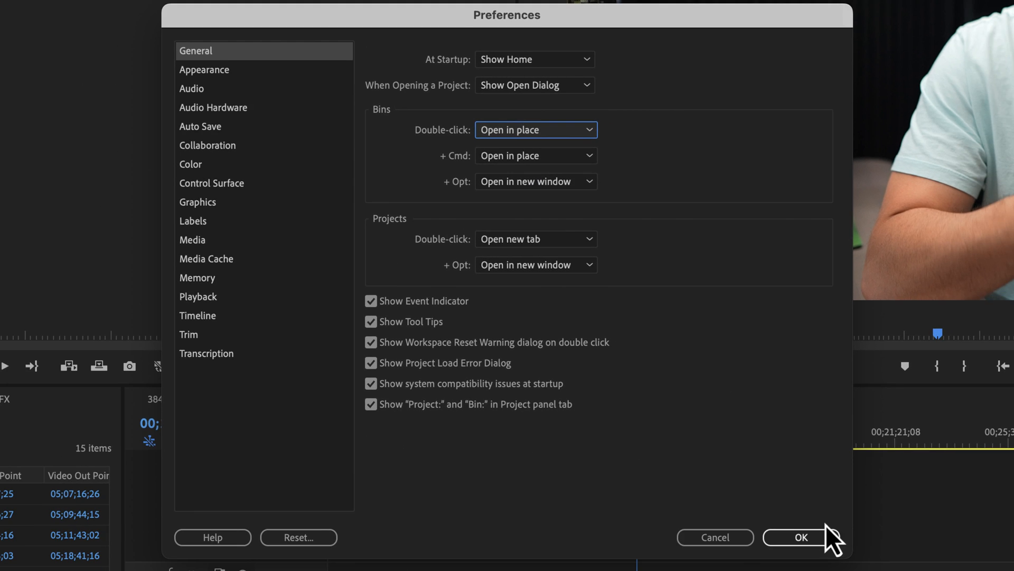
{"action": "left_click", "coordinate": [802, 537]}
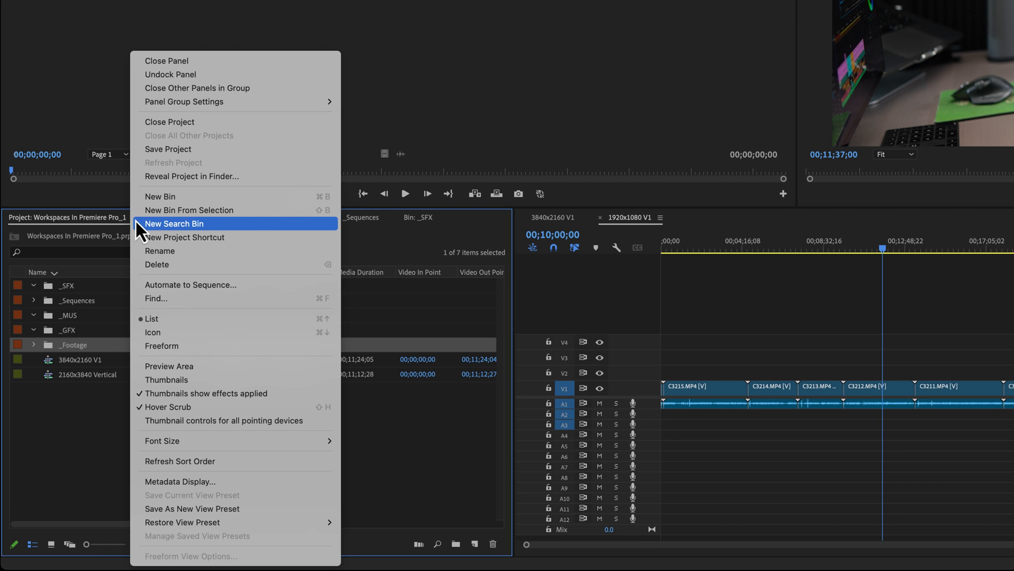
{"action": "mouse_move", "coordinate": [267, 102]}
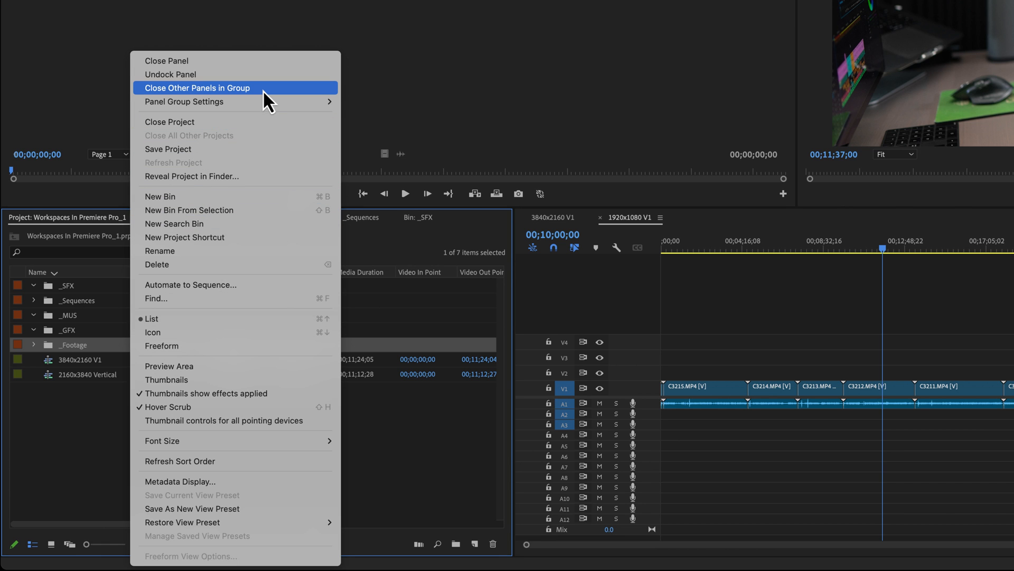
- Close the extra bin tabs, then close the entire Project panel group
{"action": "left_click", "coordinate": [197, 87]}
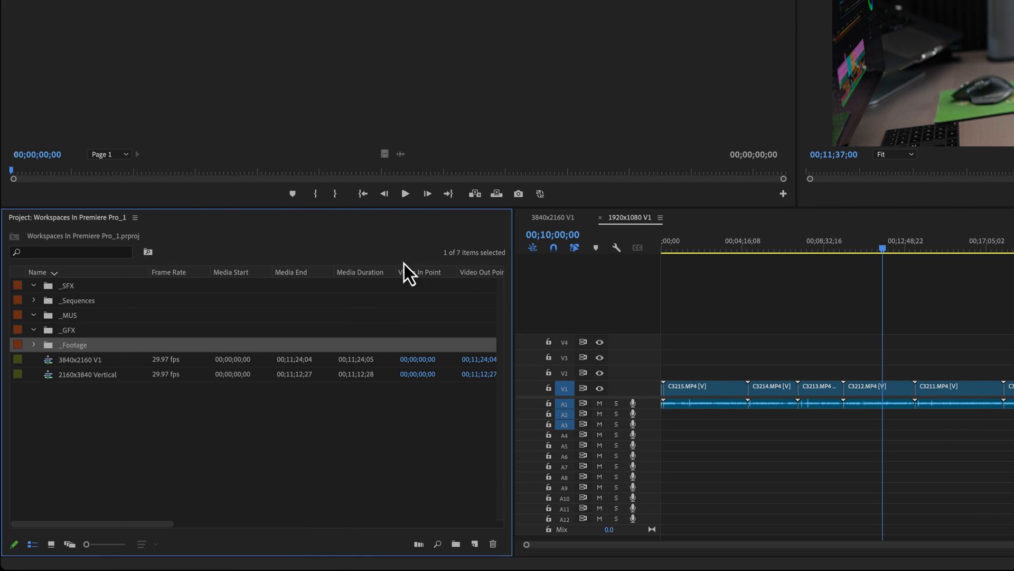
{"action": "mouse_move", "coordinate": [167, 233]}
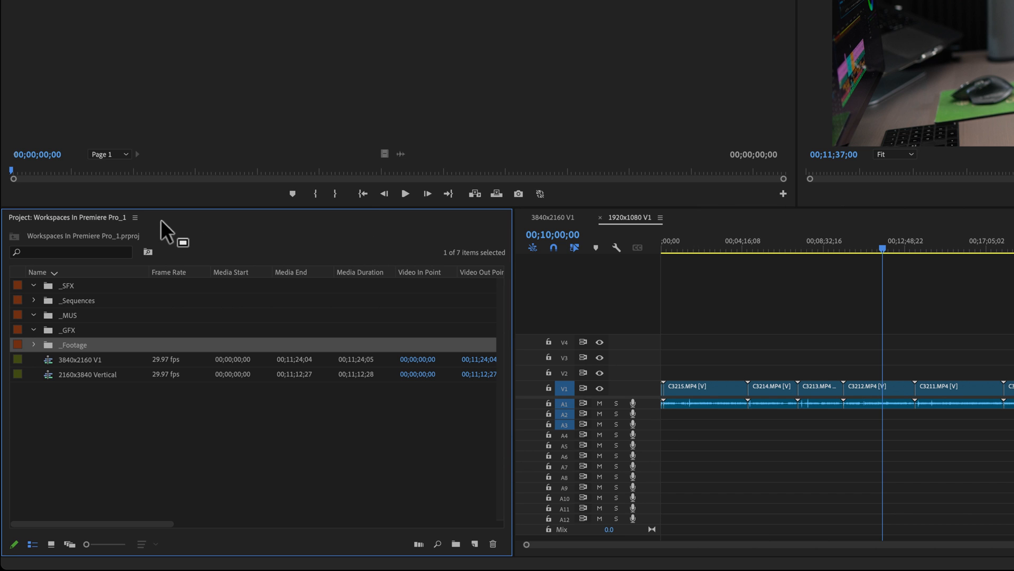
{"action": "mouse_move", "coordinate": [260, 230]}
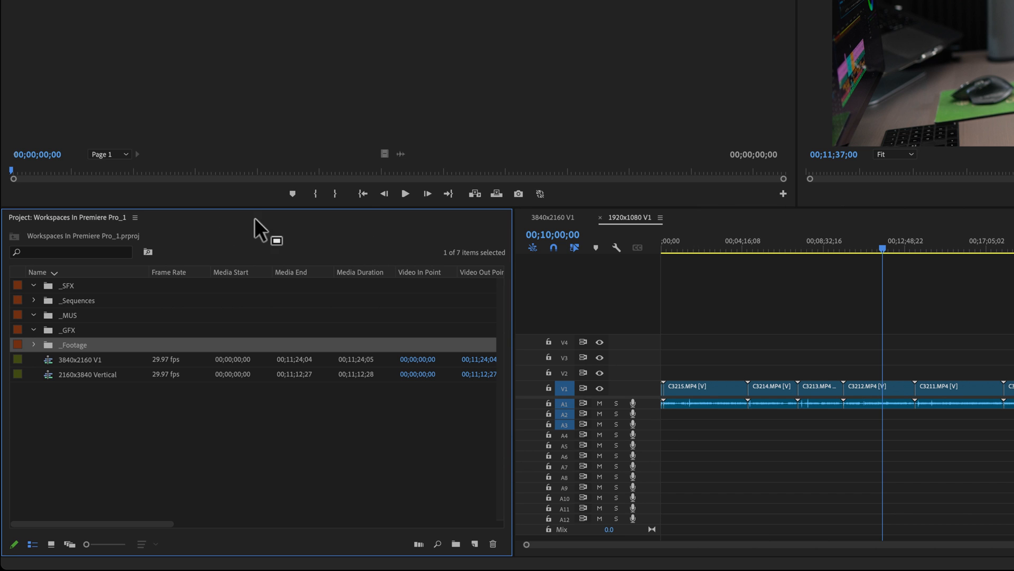
{"action": "right_click", "coordinate": [259, 230]}
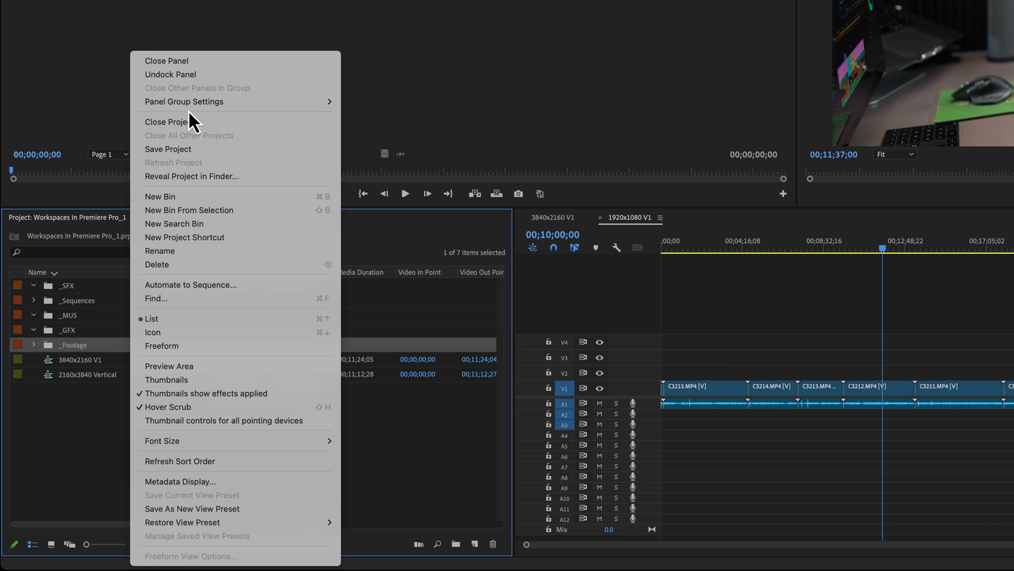
{"action": "mouse_move", "coordinate": [184, 102]}
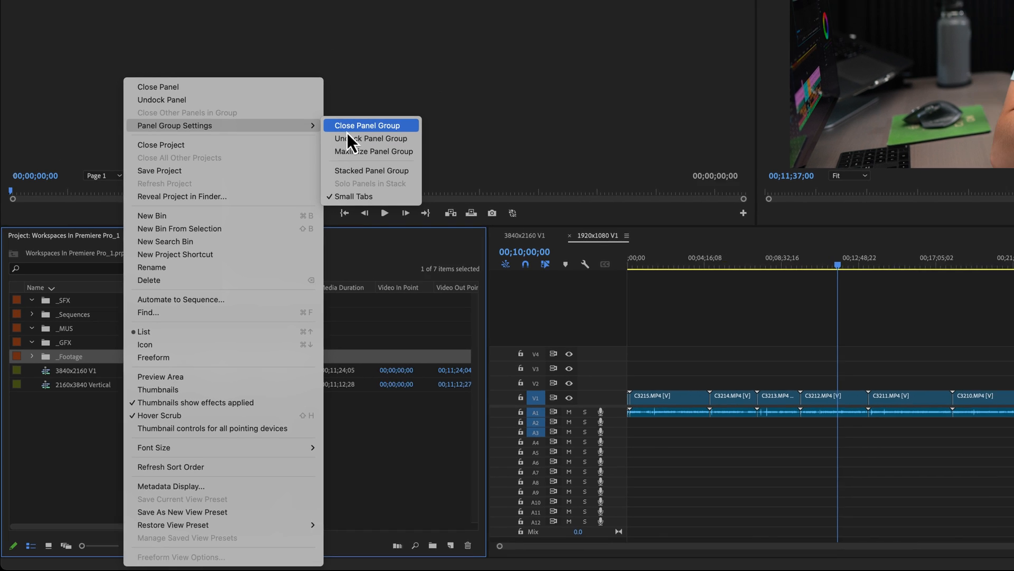
{"action": "left_click", "coordinate": [369, 124]}
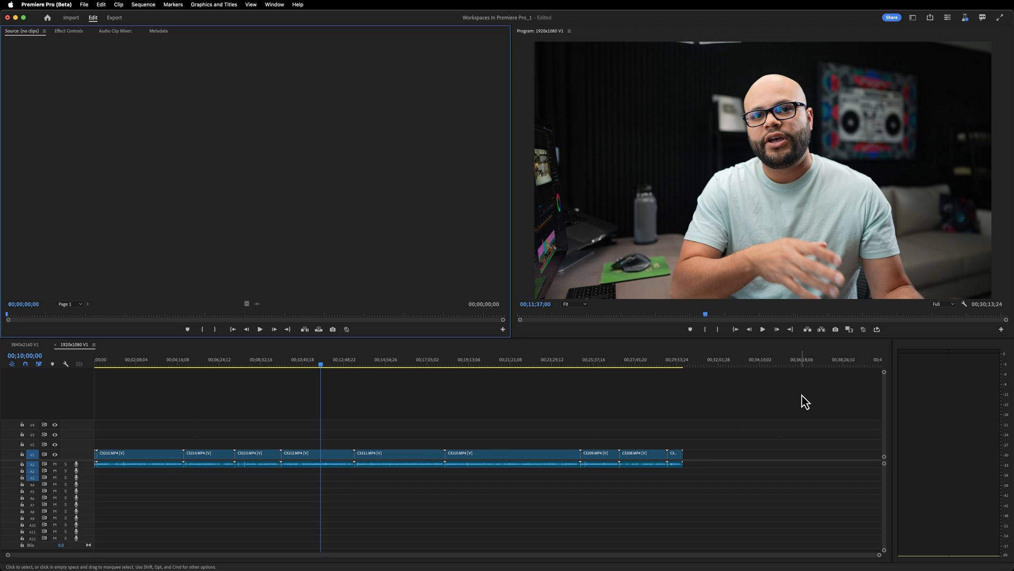
{"action": "mouse_move", "coordinate": [184, 429]}
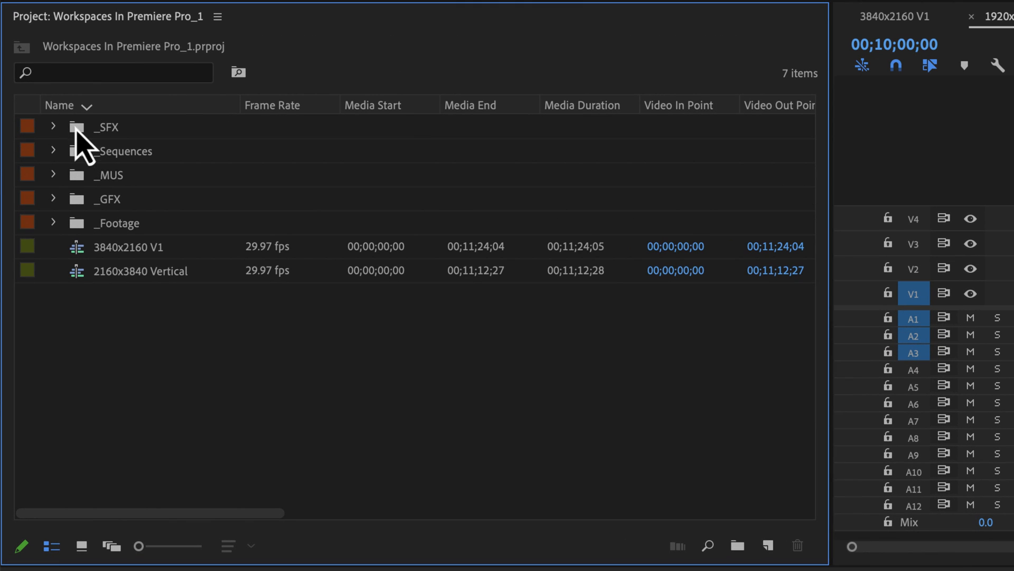
{"action": "mouse_move", "coordinate": [81, 239]}
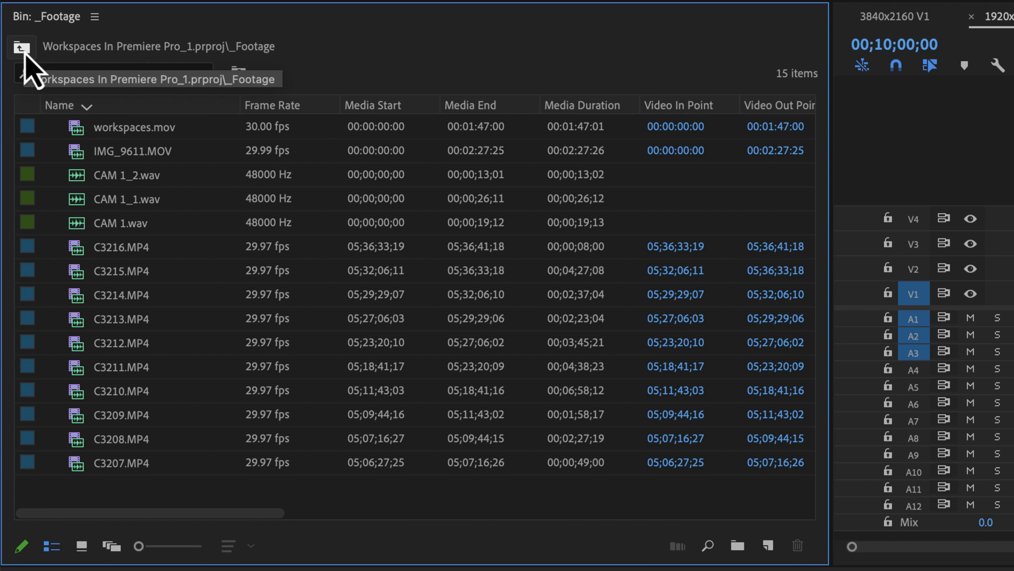
- Navigate up from the _Footage bin back to the project's root level
{"action": "left_click", "coordinate": [21, 47]}
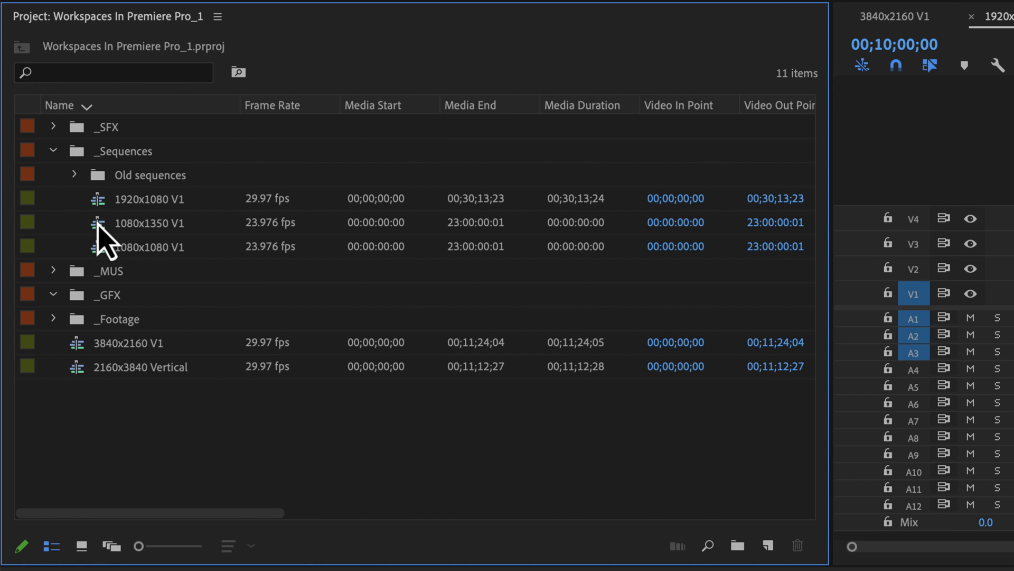
- Collapse the open bins, expand _Sequences and the remaining bins, then bring up Effect Controls
{"action": "left_click", "coordinate": [149, 223]}
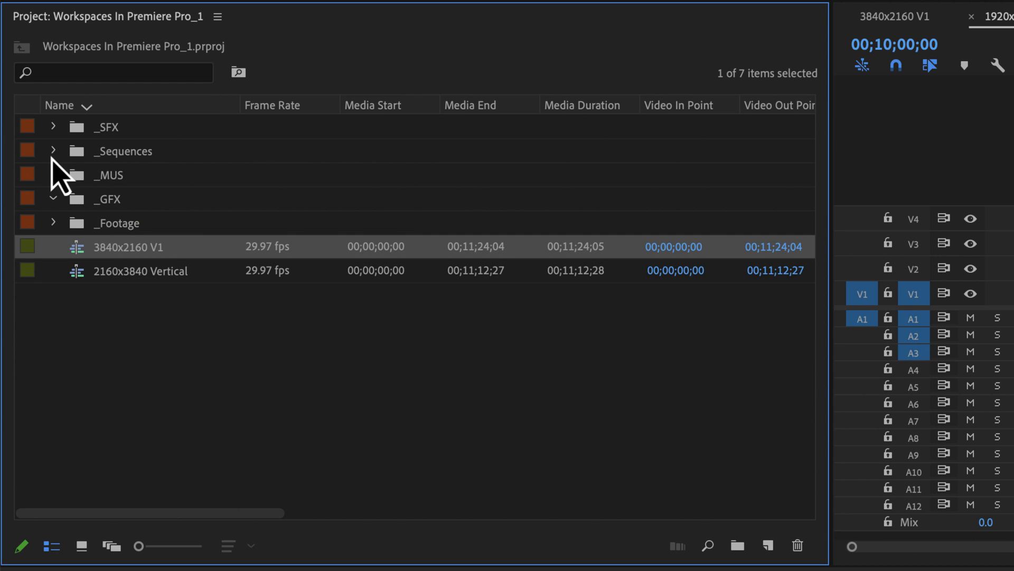
{"action": "left_click", "coordinate": [53, 150]}
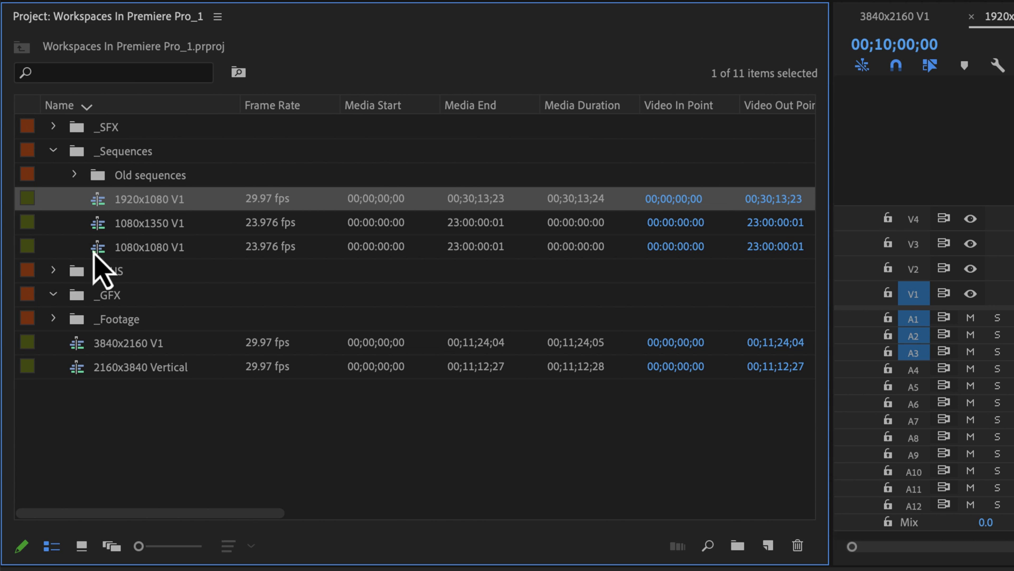
{"action": "left_click", "coordinate": [53, 318]}
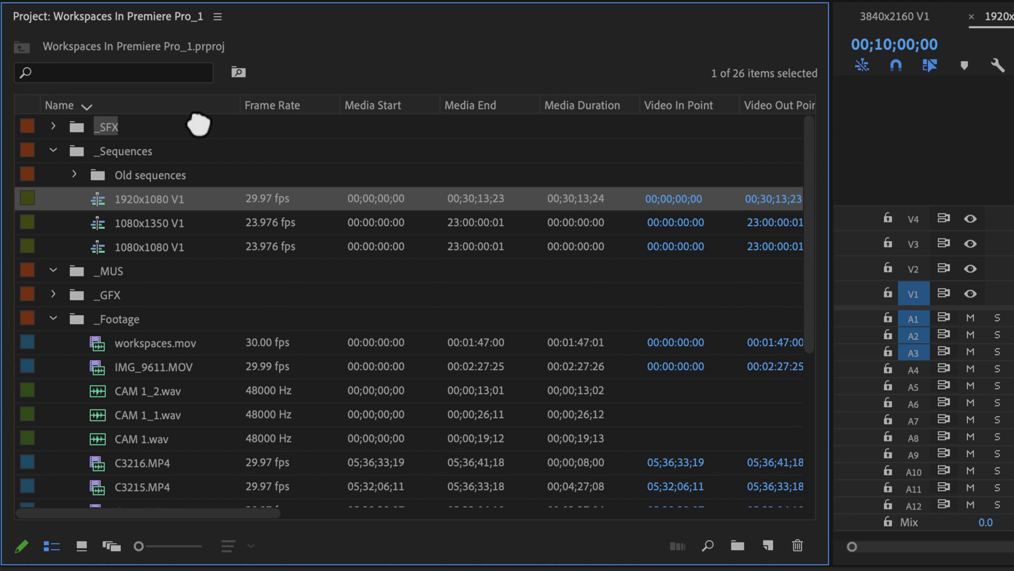
{"action": "scroll", "scroll_direction": "down", "scroll_amount": 3}
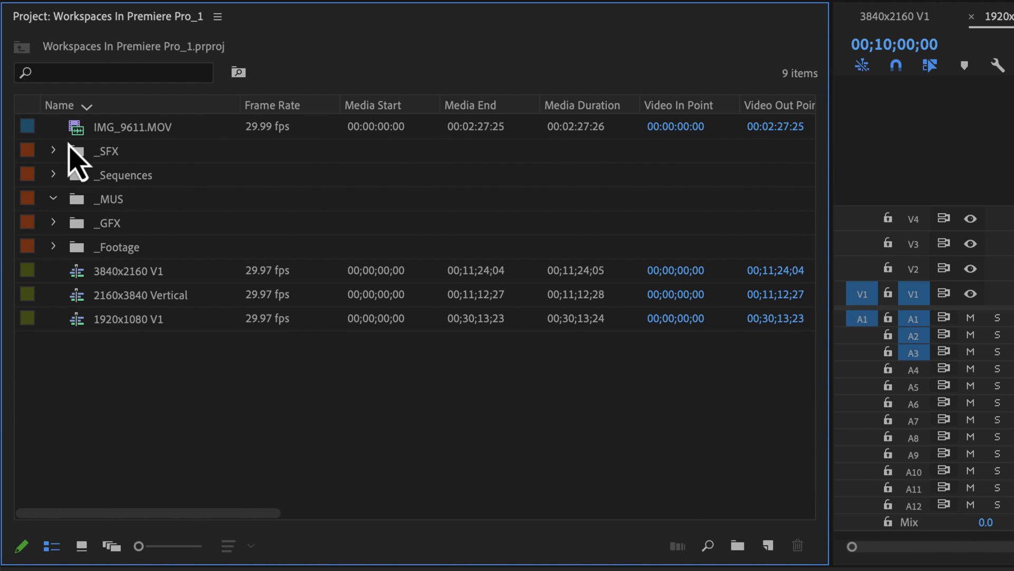
{"action": "key", "text": "shift"}
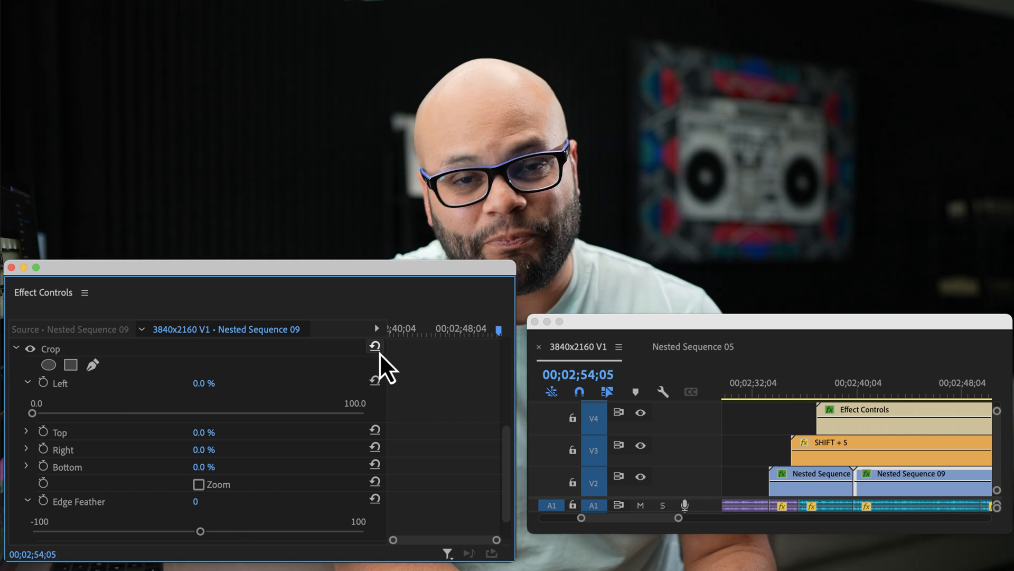
- Open the Effects panel with Shift+7 and type 'Javier Mercedes'
{"action": "key", "text": "shift+7"}
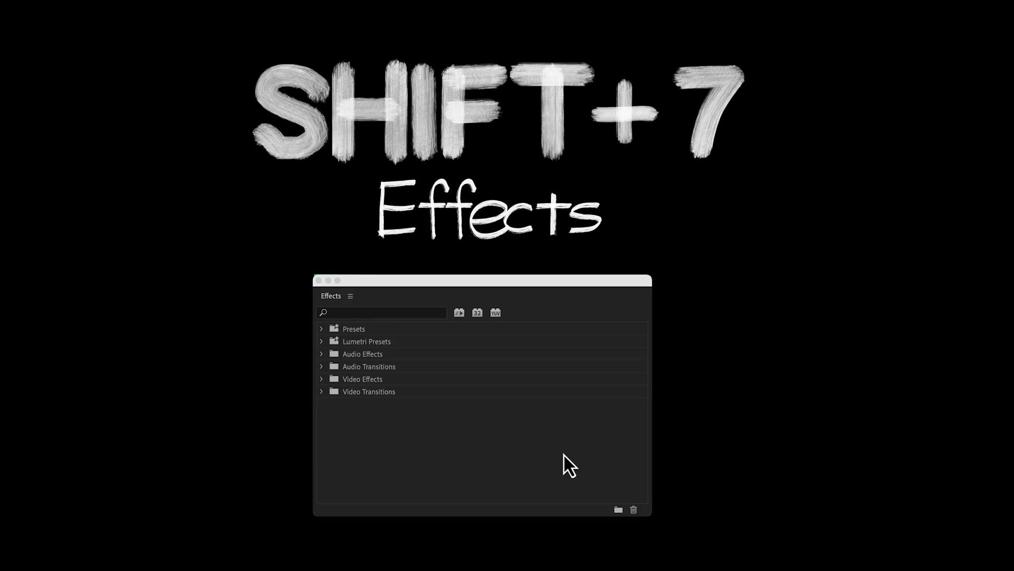
{"action": "type", "text": "Javier Mercedes"}
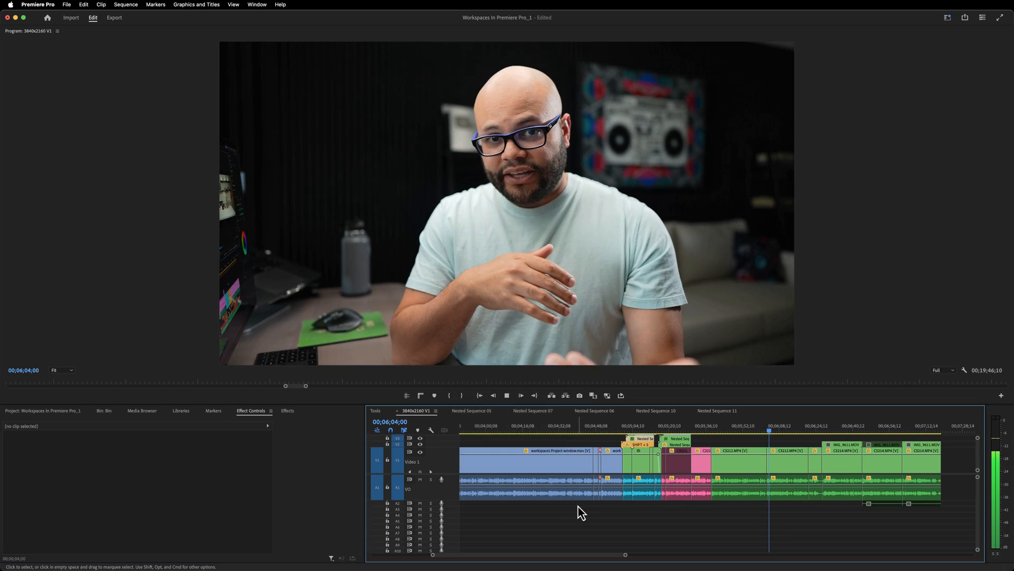
- Play the 3840x2160 V1 sequence full screen, then exit full-screen playback with Escape
{"action": "key", "text": "`"}
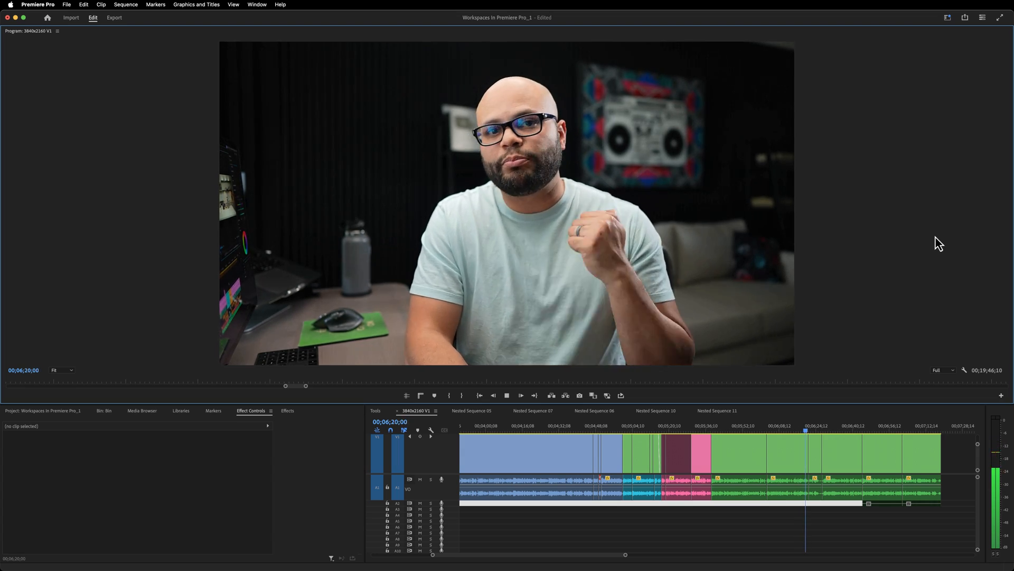
{"action": "key", "text": "escape"}
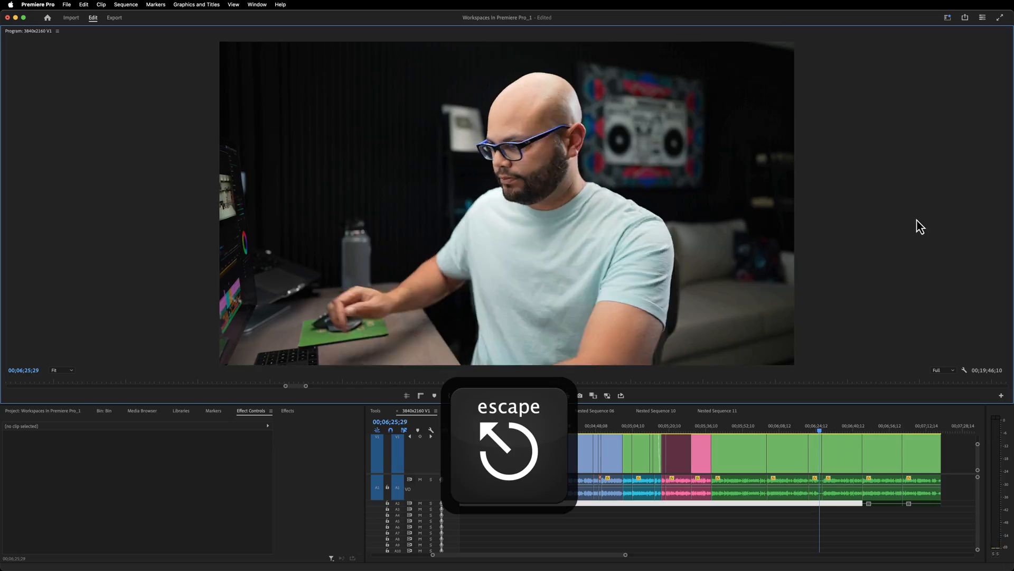
{"action": "key", "text": "escape"}
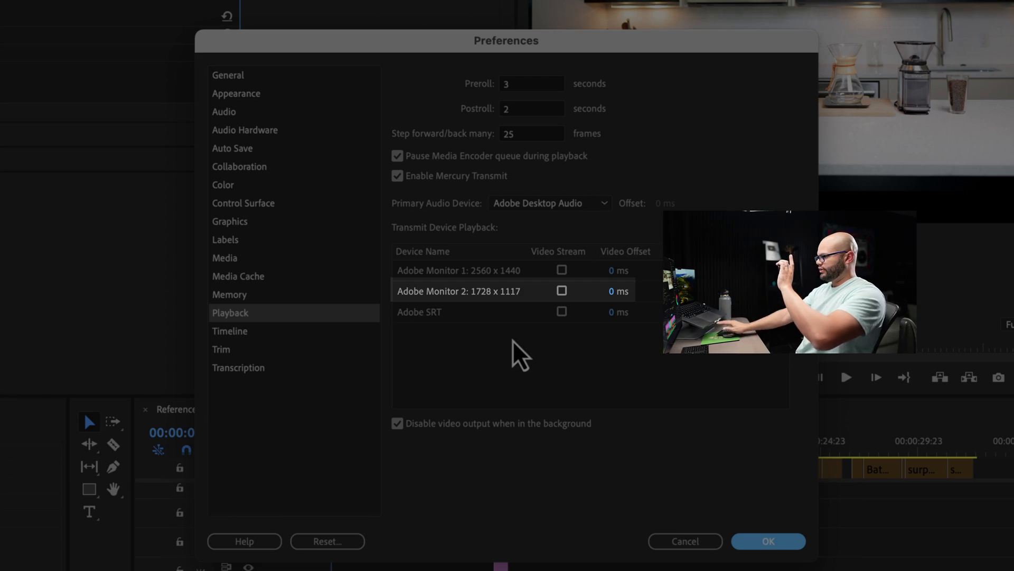
- Enable Video Stream for Adobe Monitor 2 under Transmit Device Playback
{"action": "left_click", "coordinate": [562, 290]}
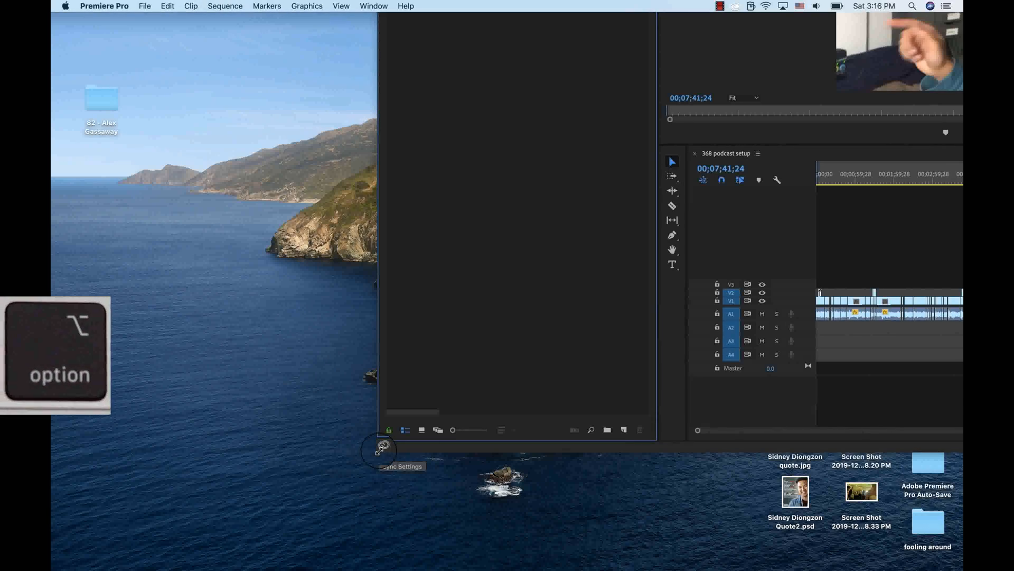
{"action": "left_click", "coordinate": [384, 445]}
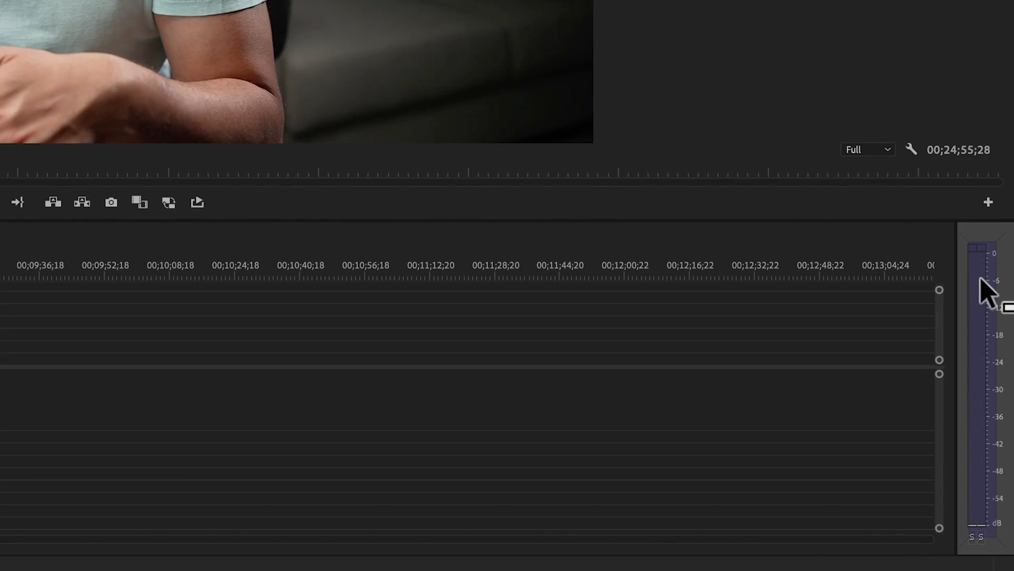
- Resize and close the Tools/Audio Meters panel group, then show the Window menu's panel list
{"action": "left_click_drag", "start_coordinate": [964, 271], "coordinate": [773, 272]}
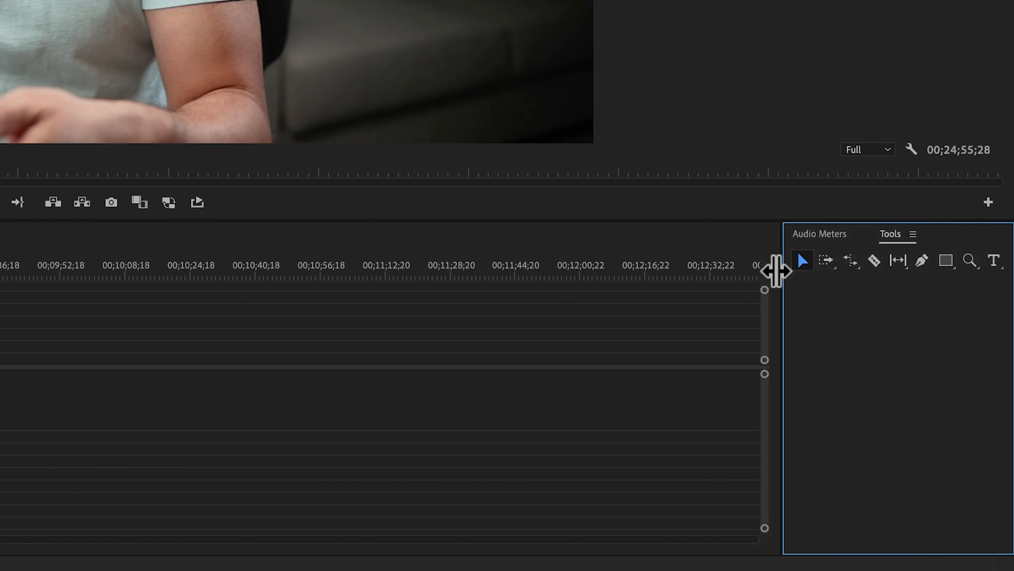
{"action": "left_click", "coordinate": [907, 235]}
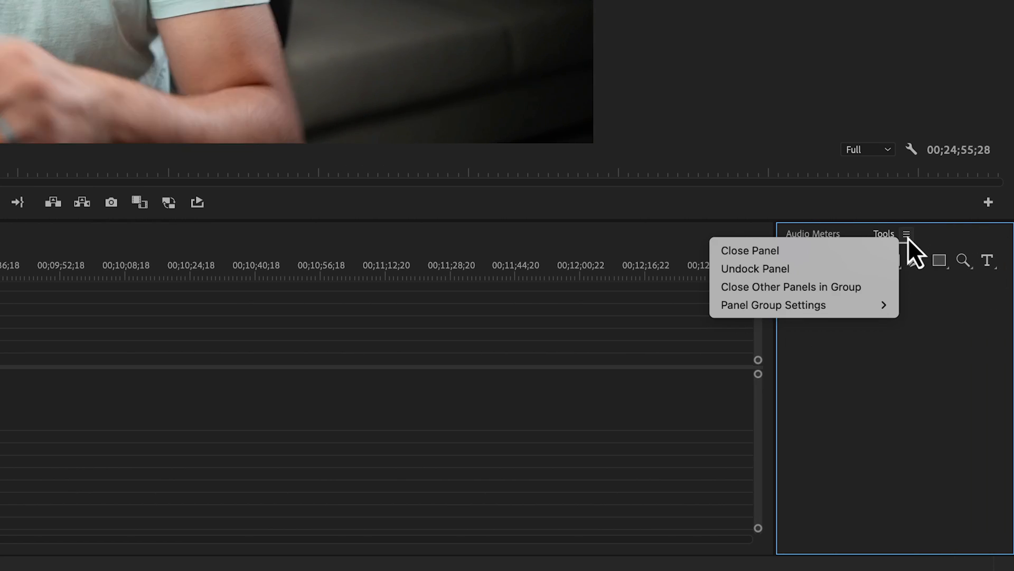
{"action": "mouse_move", "coordinate": [772, 305]}
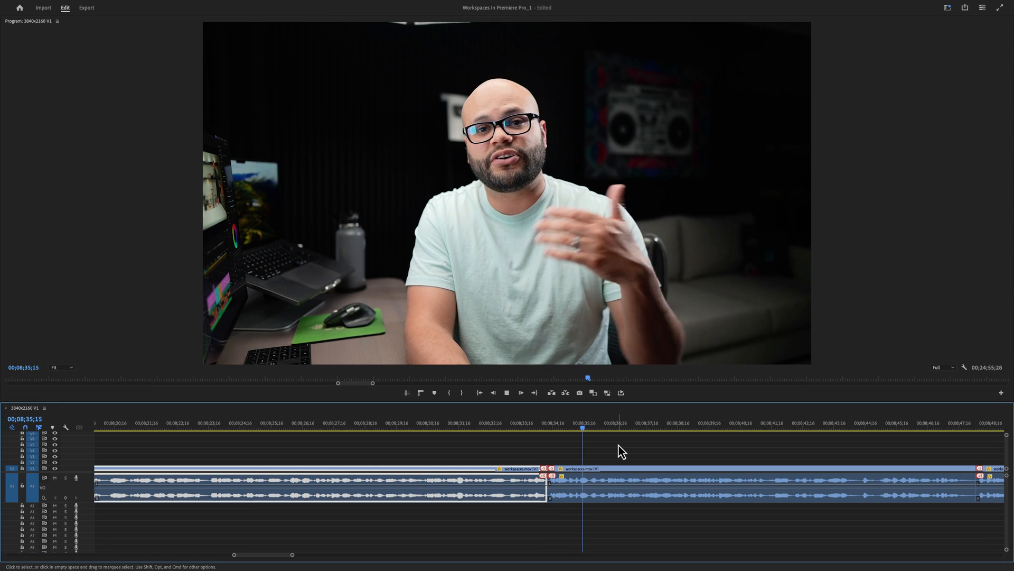
{"action": "left_click", "coordinate": [380, 6]}
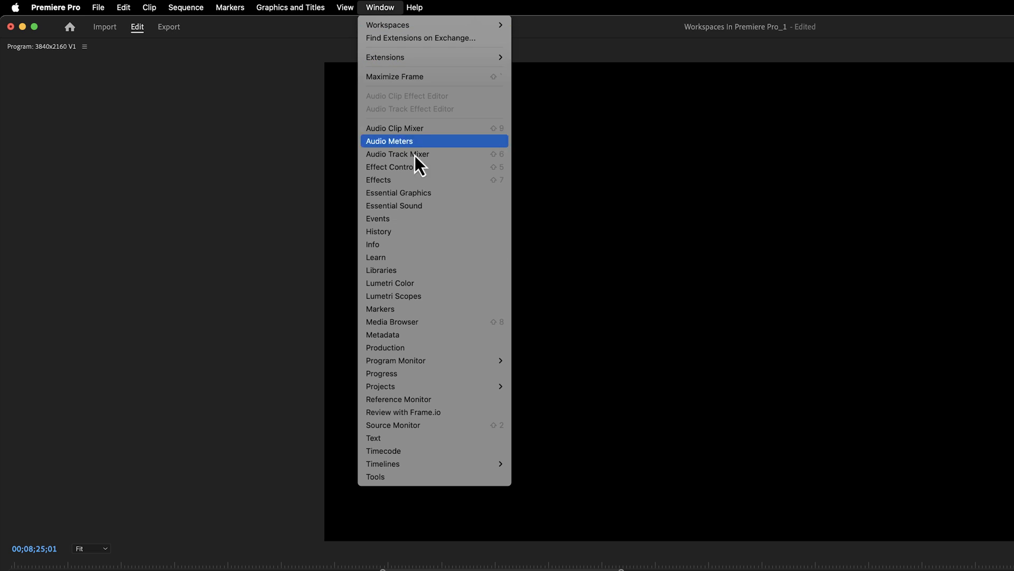